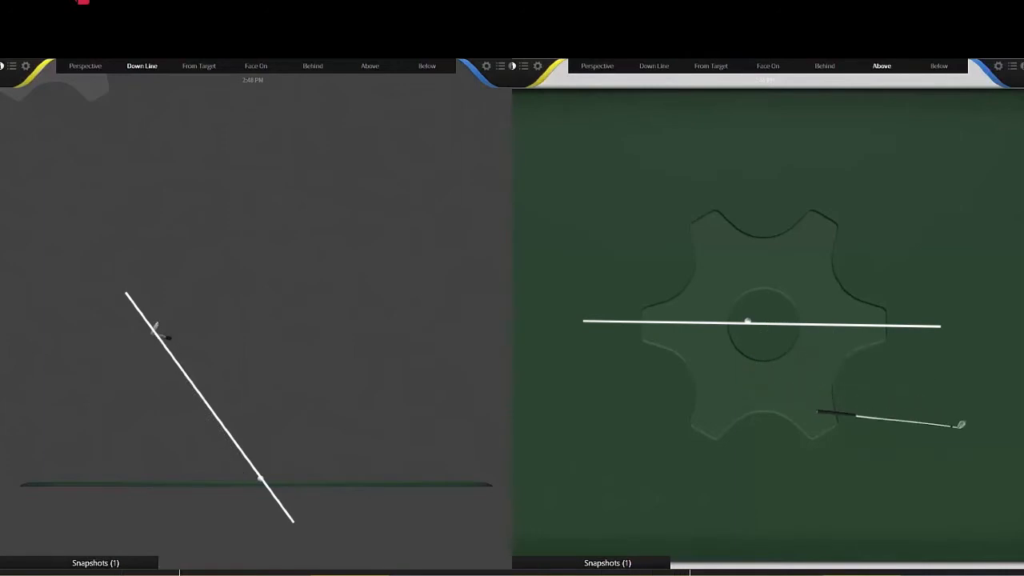
mouse_move(164, 338)
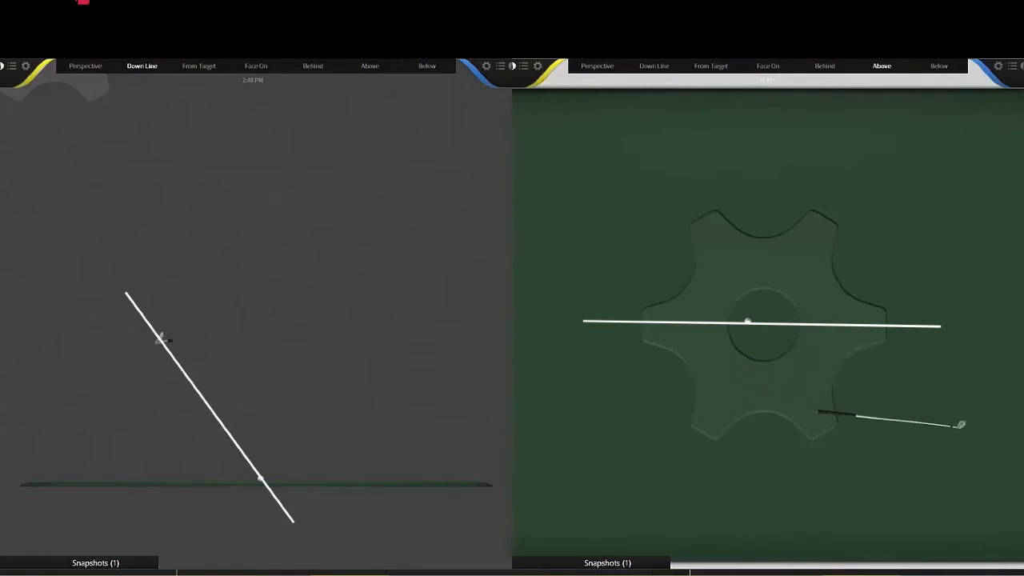